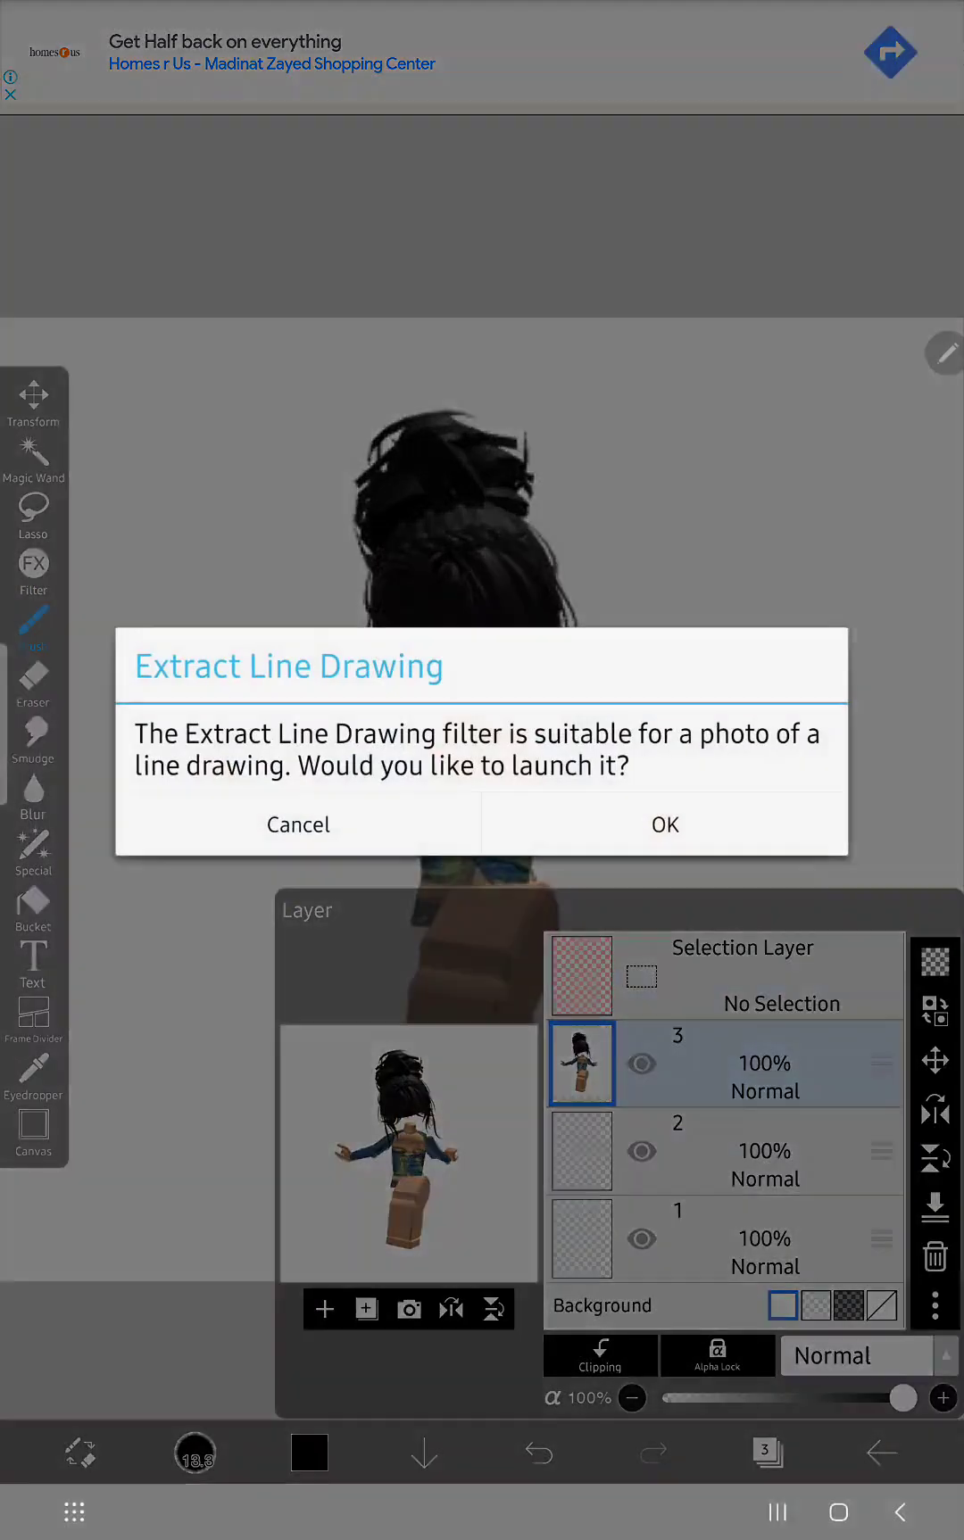
Dismiss the Extract Line Drawing prompt with Cancel before tracing the arm manually.
{"action": "left_click", "coordinate": [298, 825]}
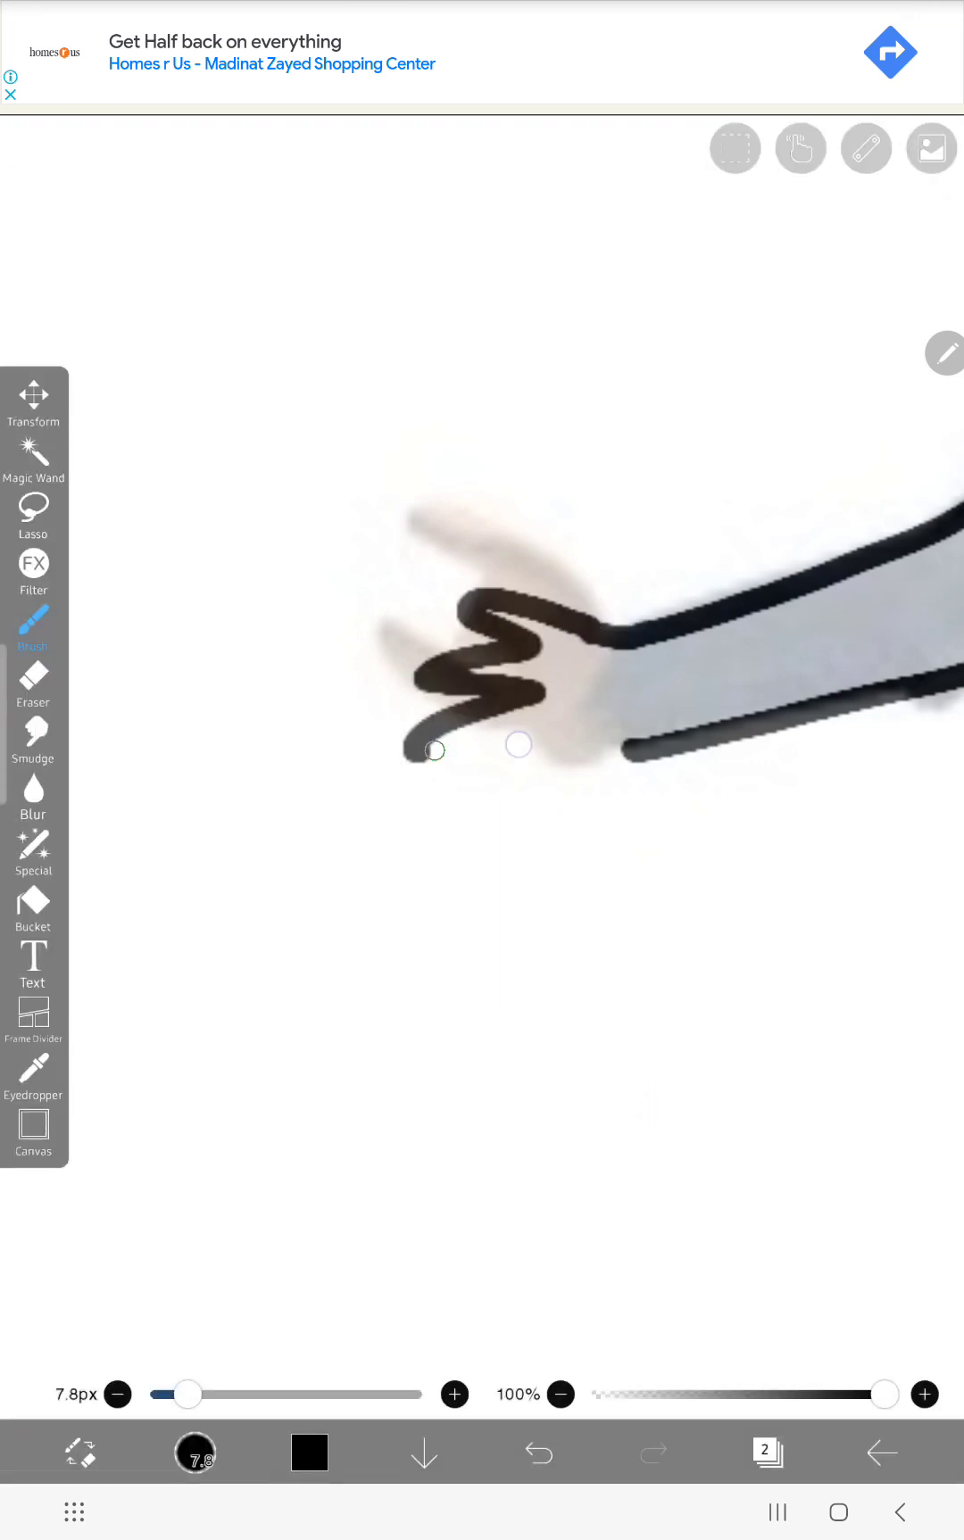
Outline the jacket sides on the torso in black at 7.8px, undoing stray strokes.
{"action": "left_click", "coordinate": [537, 1452]}
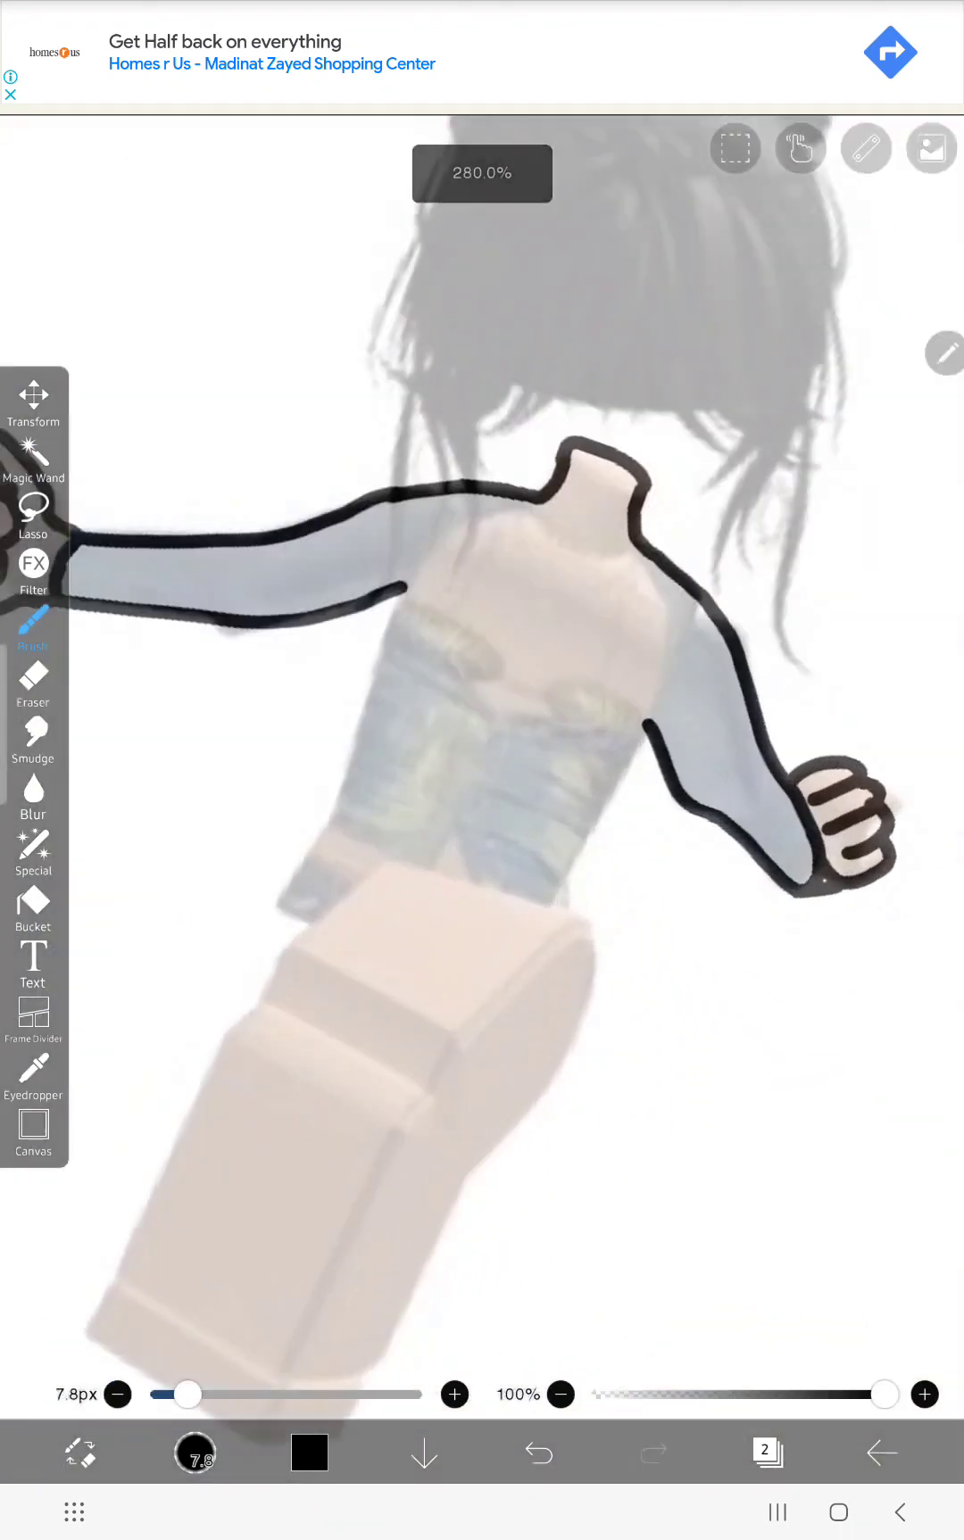
{"action": "left_click_drag", "start_coordinate": [403, 589], "coordinate": [280, 904]}
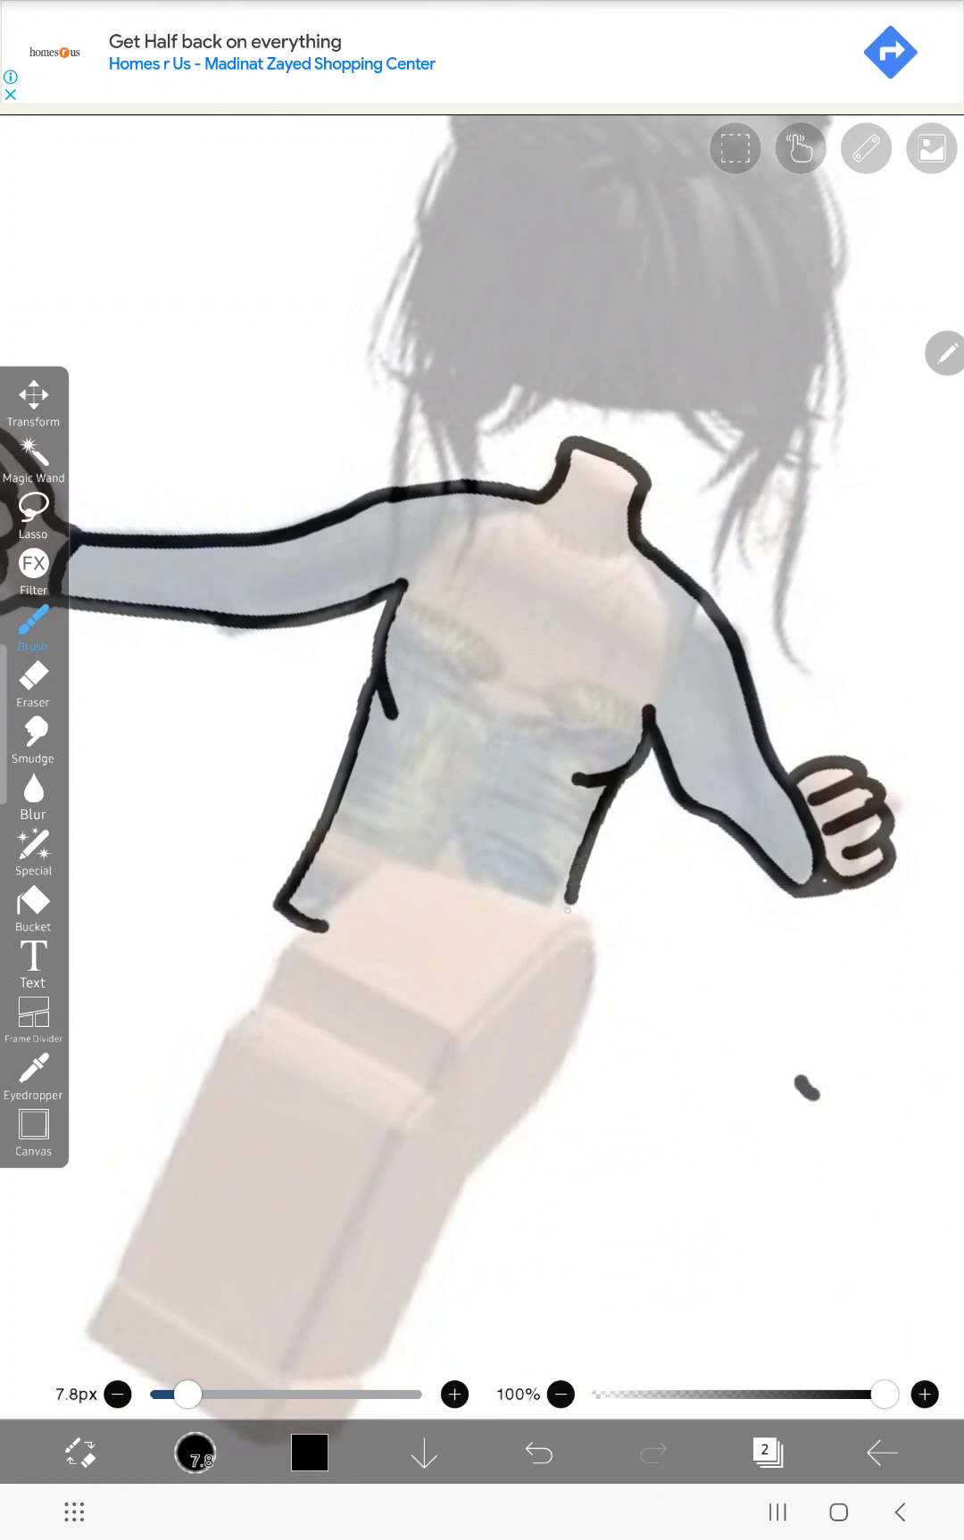
{"action": "left_click", "coordinate": [536, 1452]}
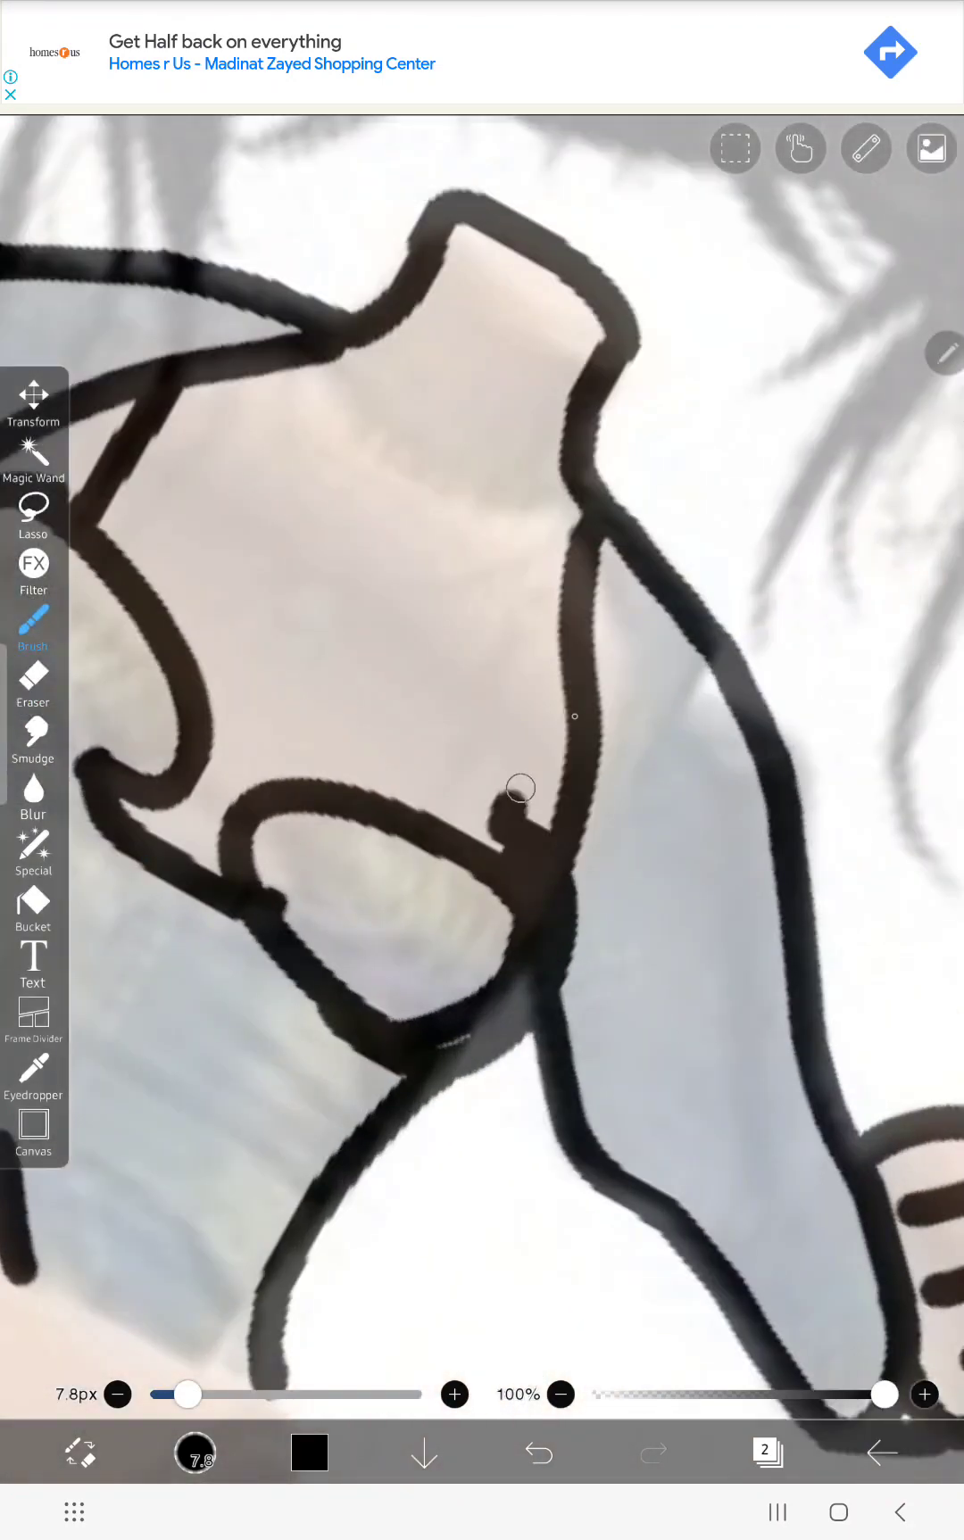
Undo the last stroke and draw a thin beaded necklace with pendant around the neck.
{"action": "left_click", "coordinate": [537, 1452]}
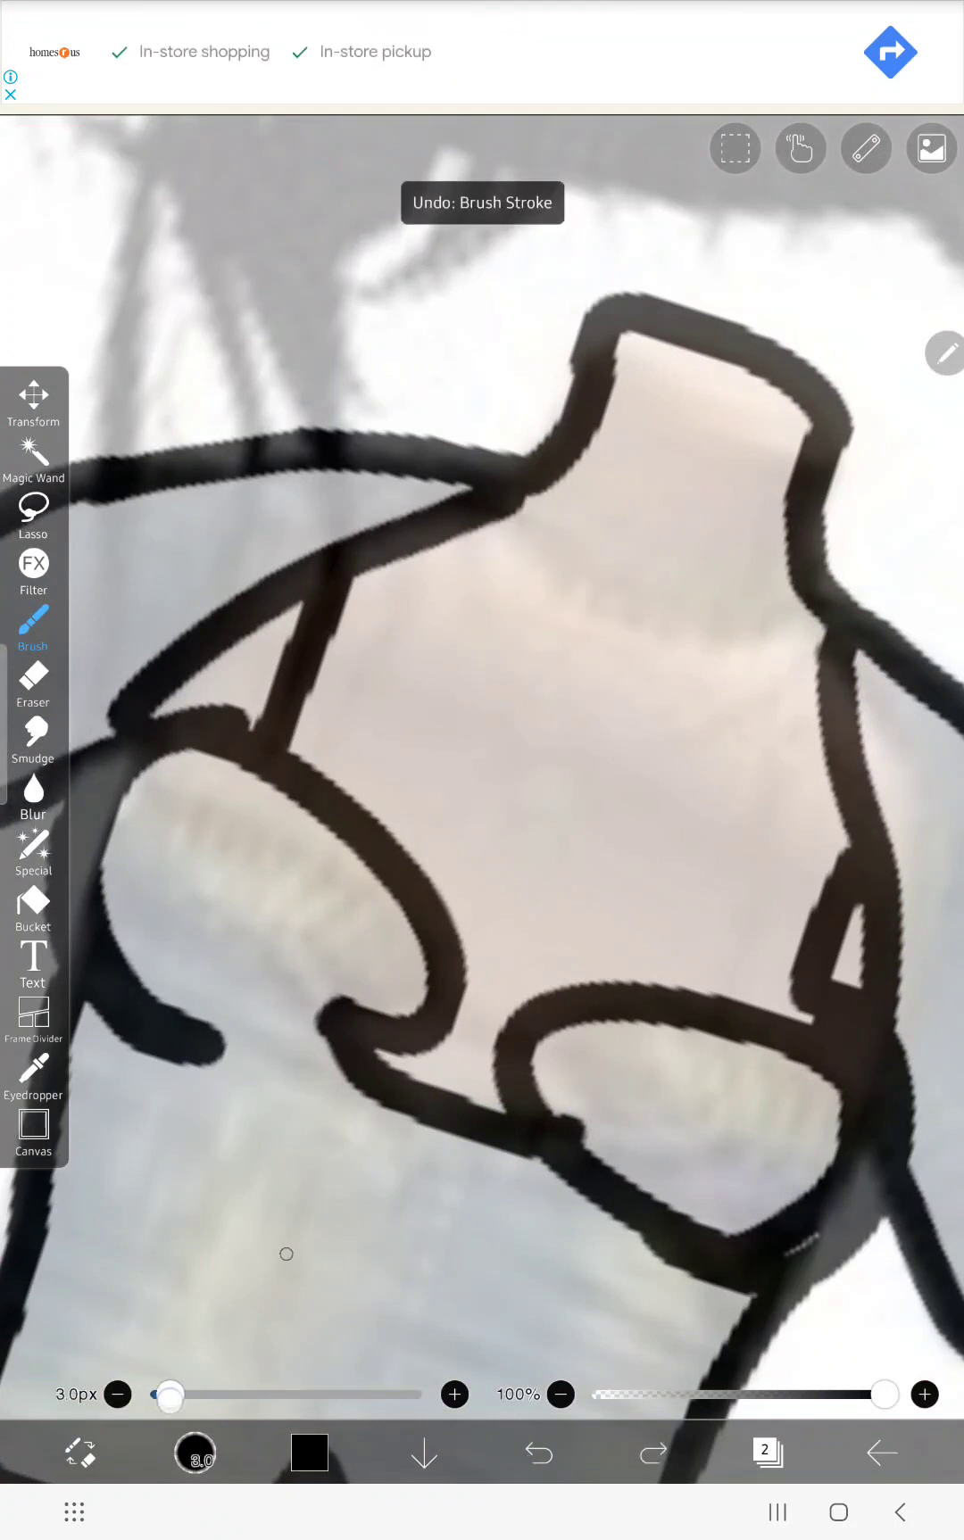
{"action": "left_click_drag", "start_coordinate": [520, 500], "coordinate": [744, 619]}
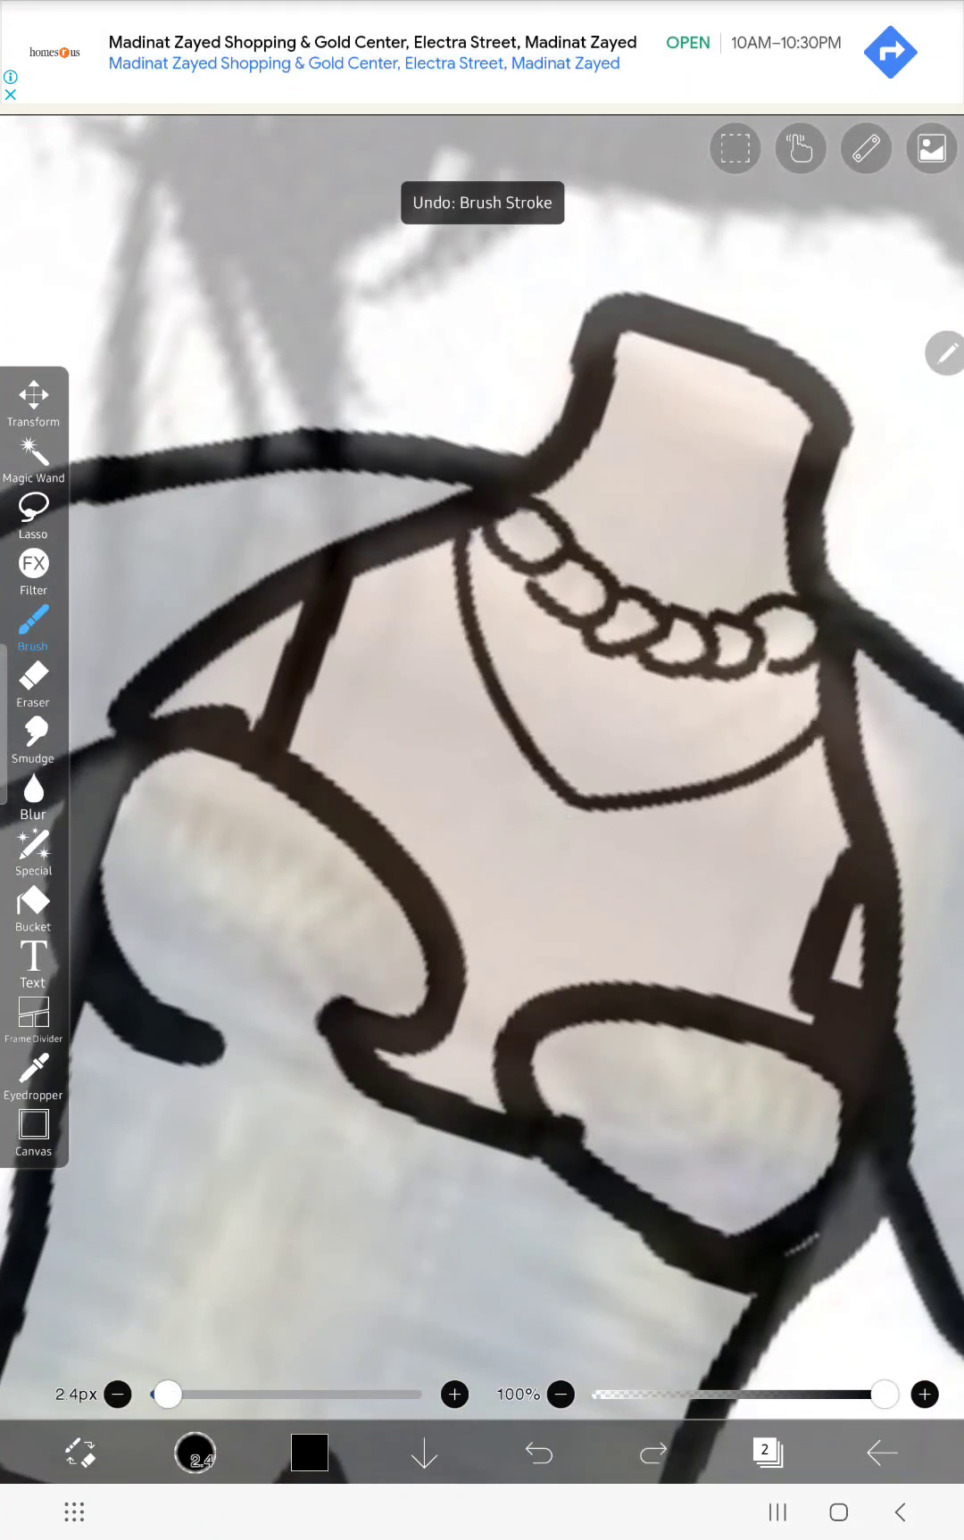
{"action": "left_click", "coordinate": [766, 1451]}
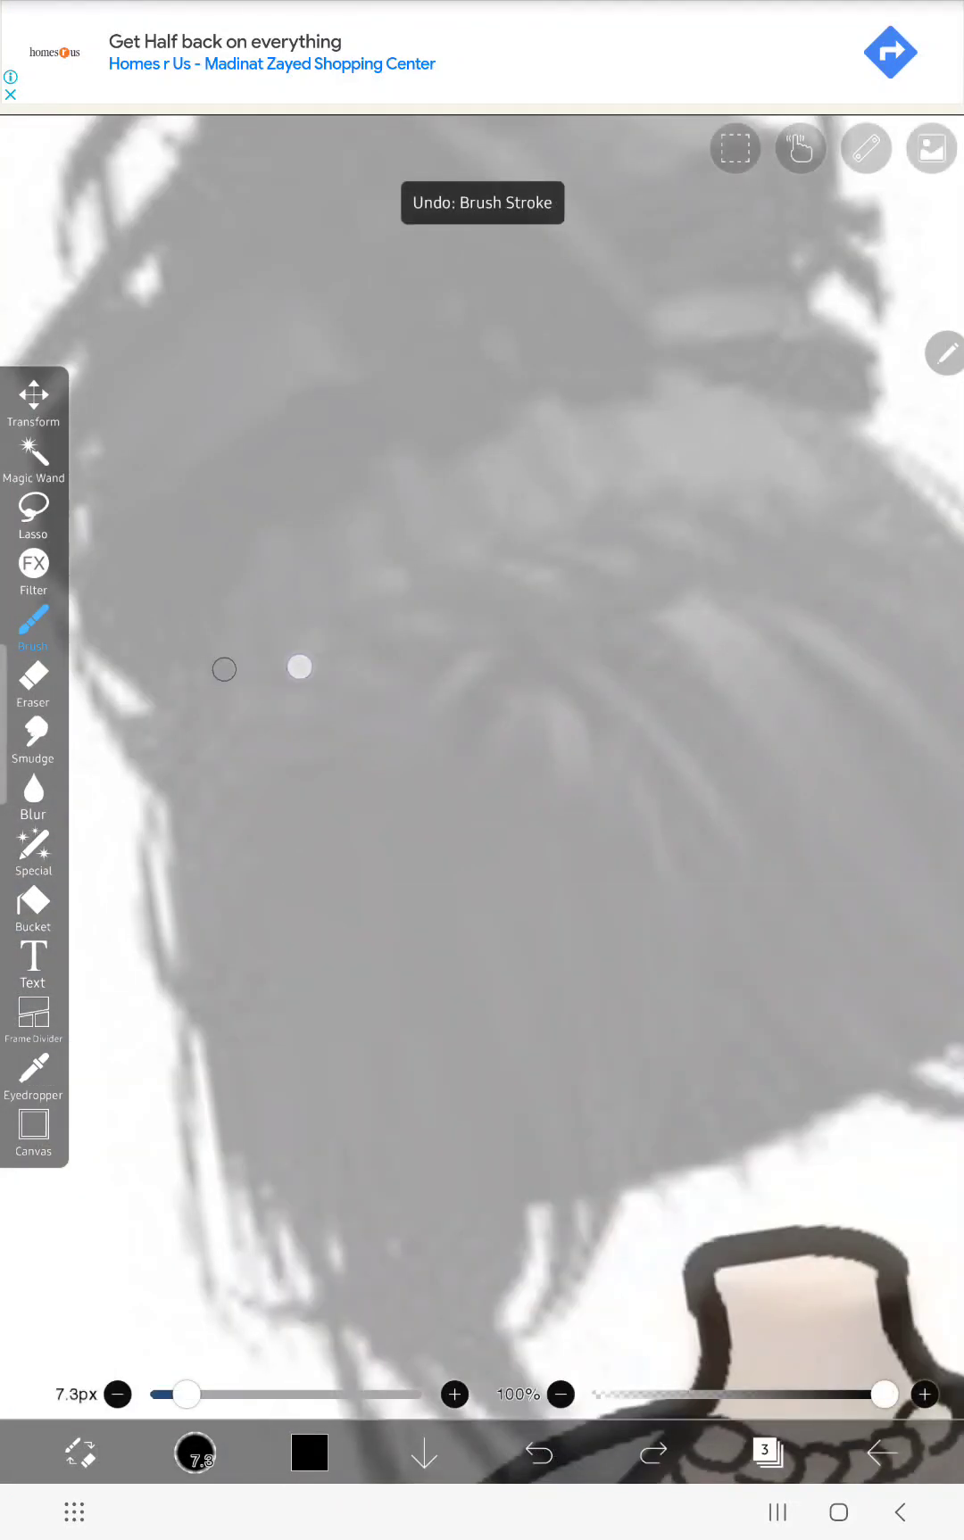
Undo stray strokes while tracing the hair bun, braid and loose strands.
{"action": "left_click", "coordinate": [537, 1454]}
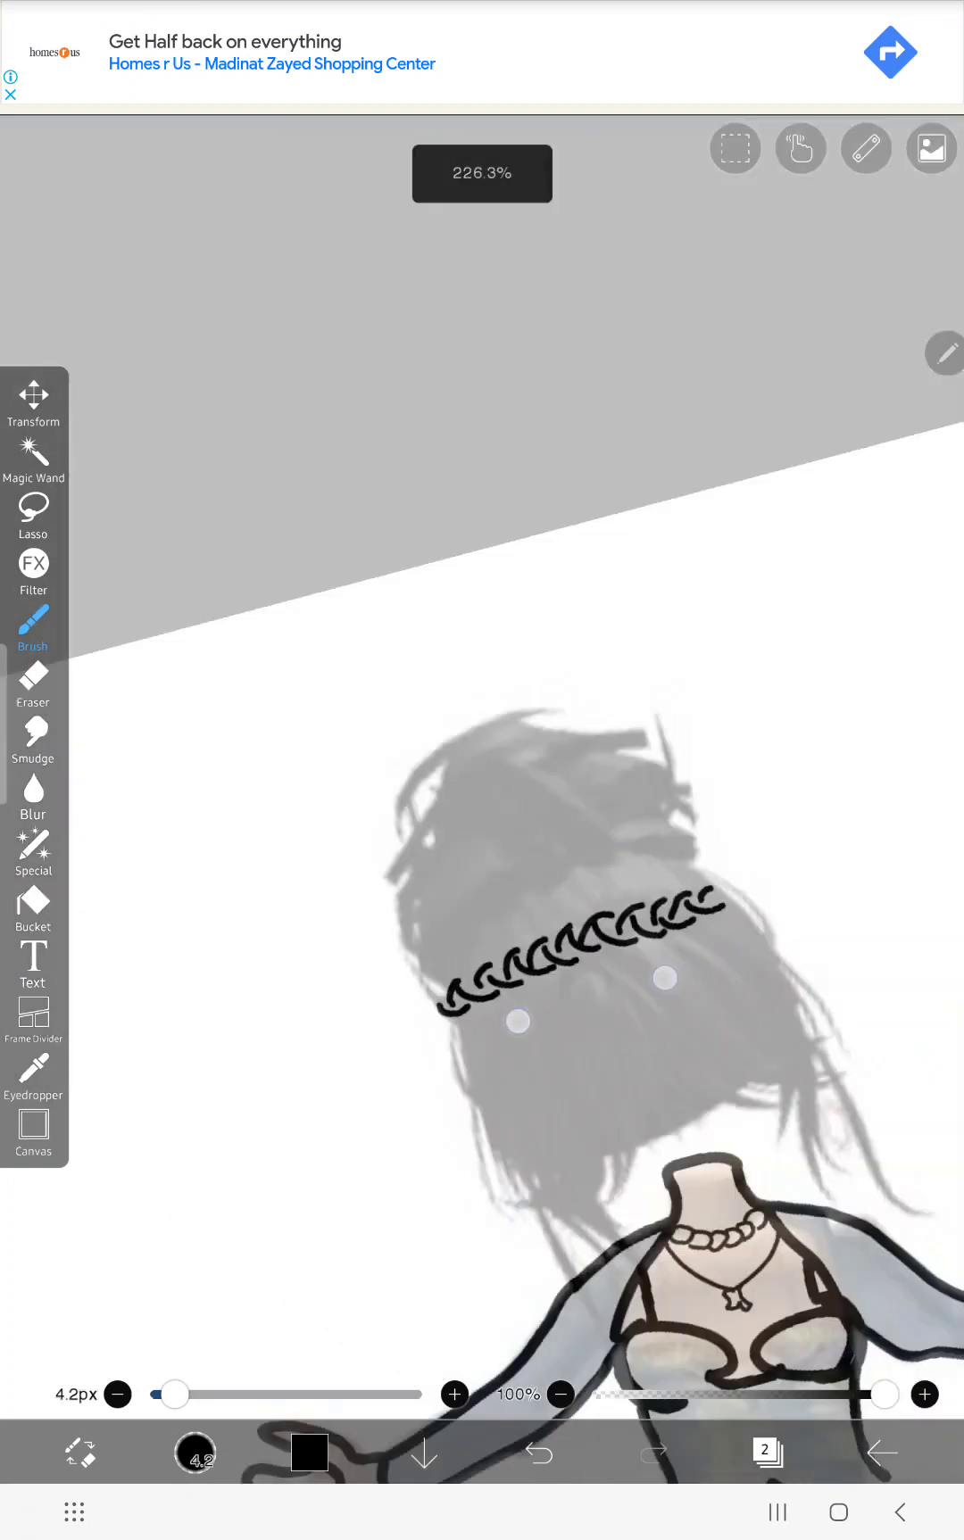
{"action": "left_click", "coordinate": [538, 1451]}
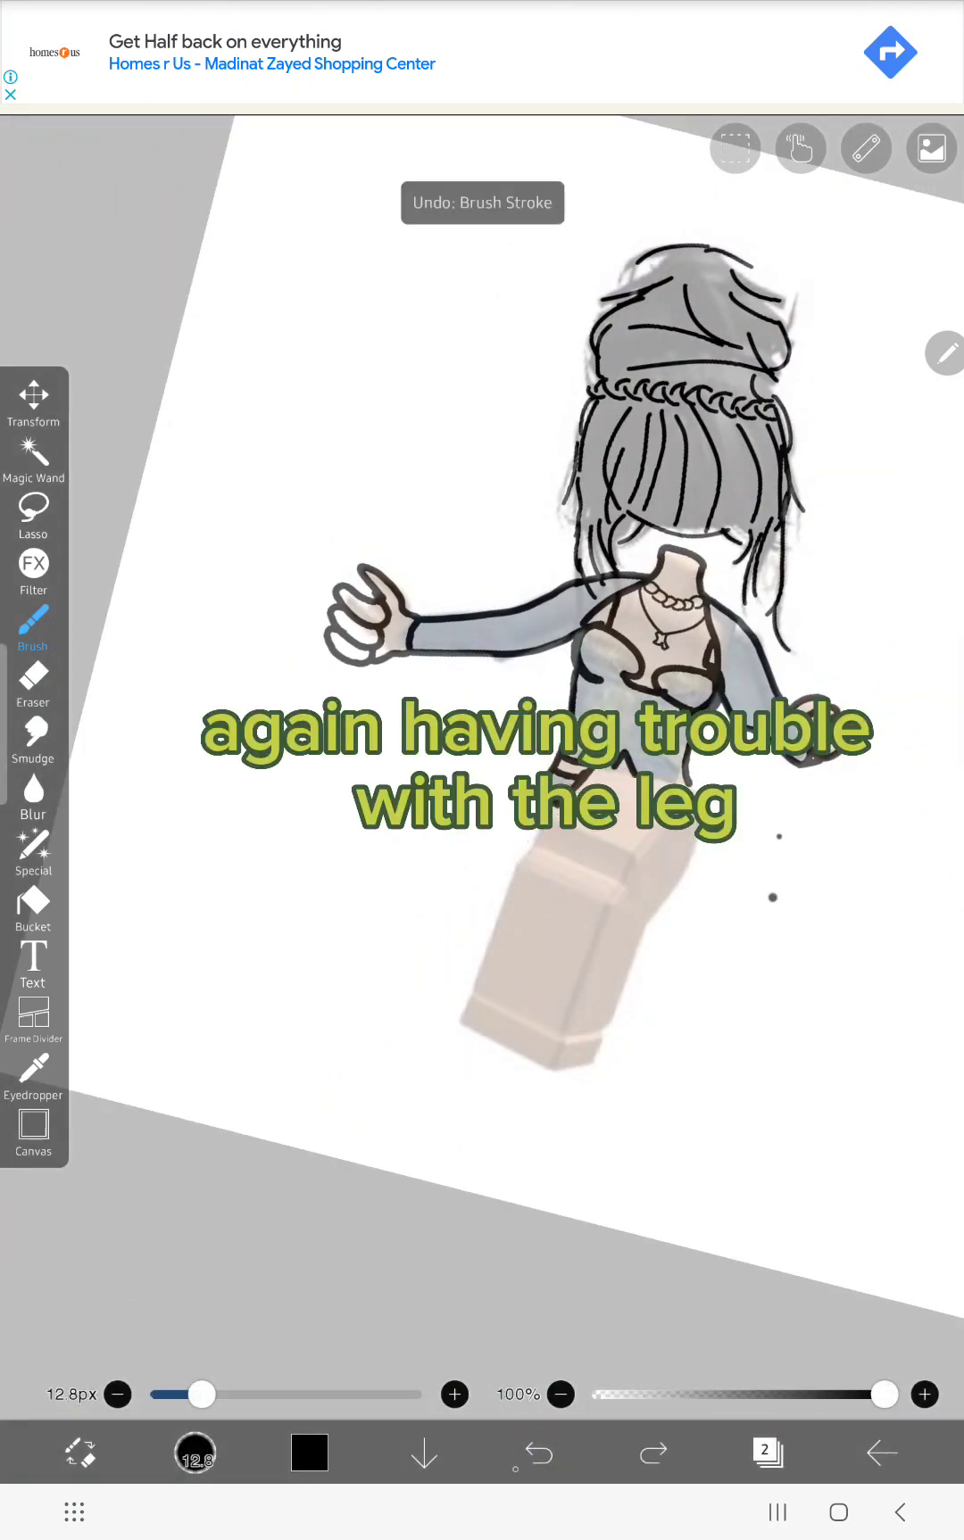
Draw the curved waistline of the top and a long line down the leg at 12.8px.
{"action": "left_click", "coordinate": [32, 688]}
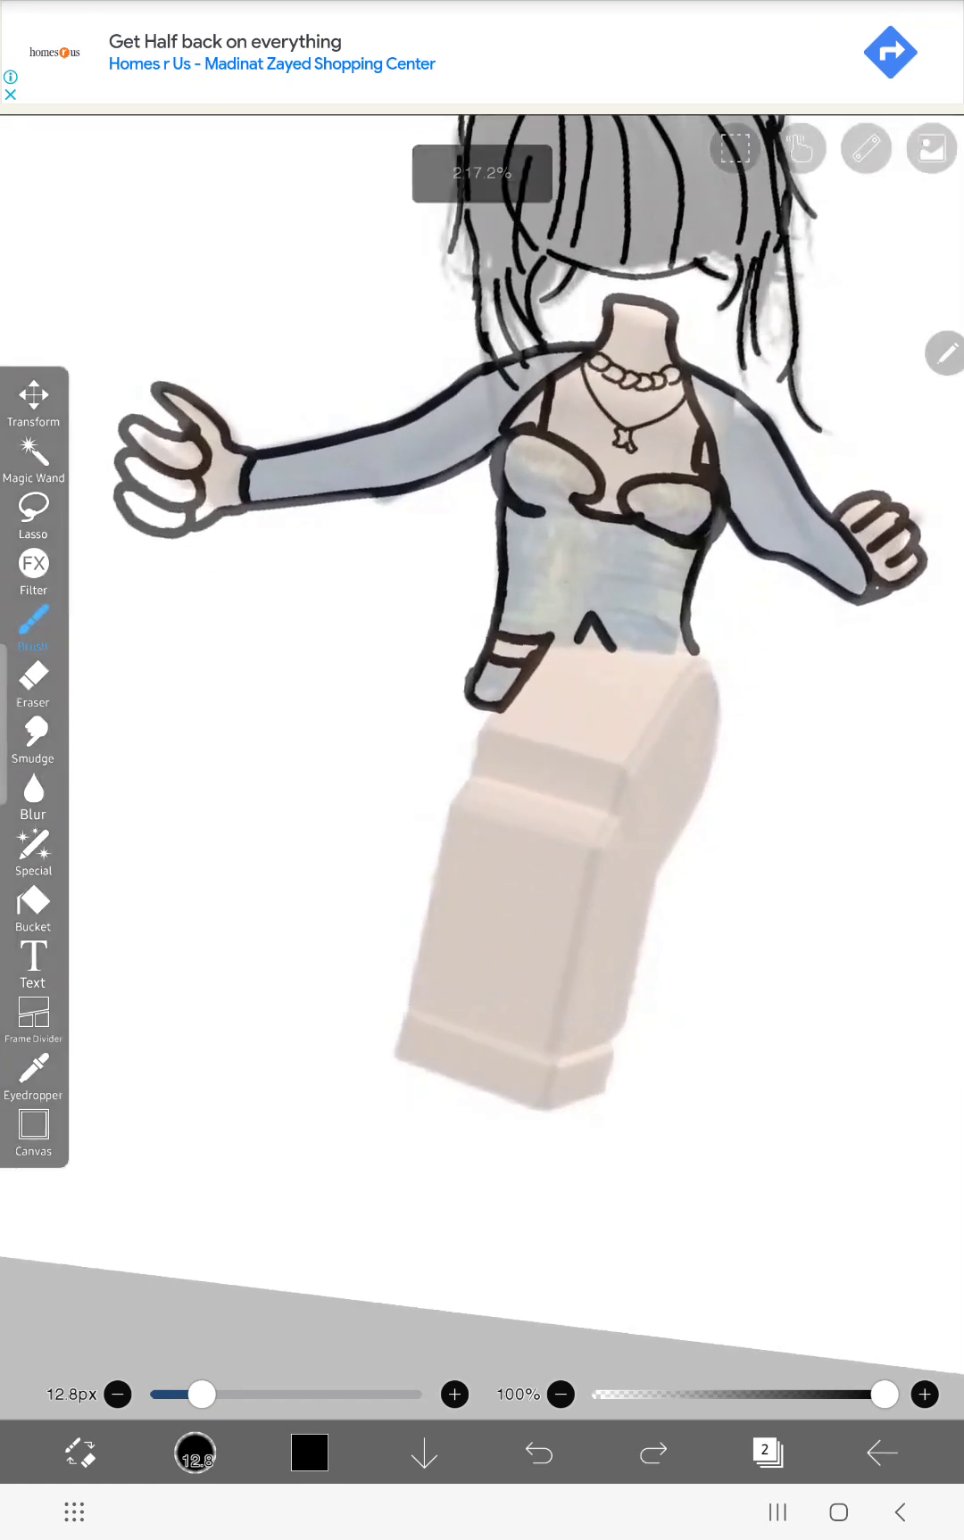
{"action": "left_click_drag", "start_coordinate": [491, 741], "coordinate": [688, 649]}
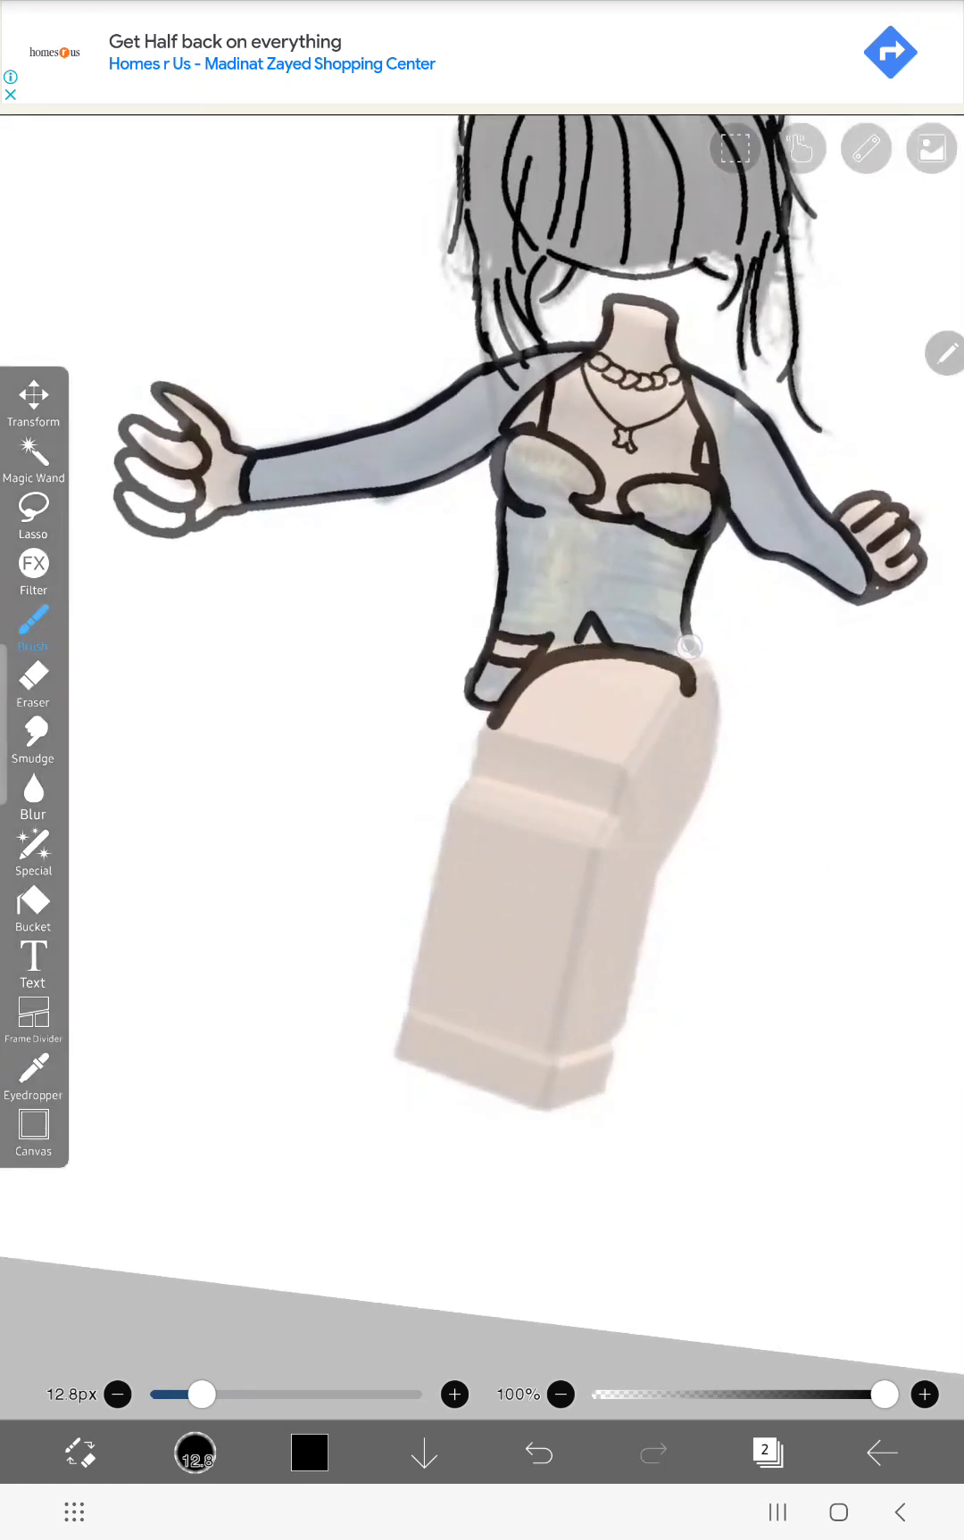
{"action": "left_click_drag", "start_coordinate": [688, 659], "coordinate": [430, 1124]}
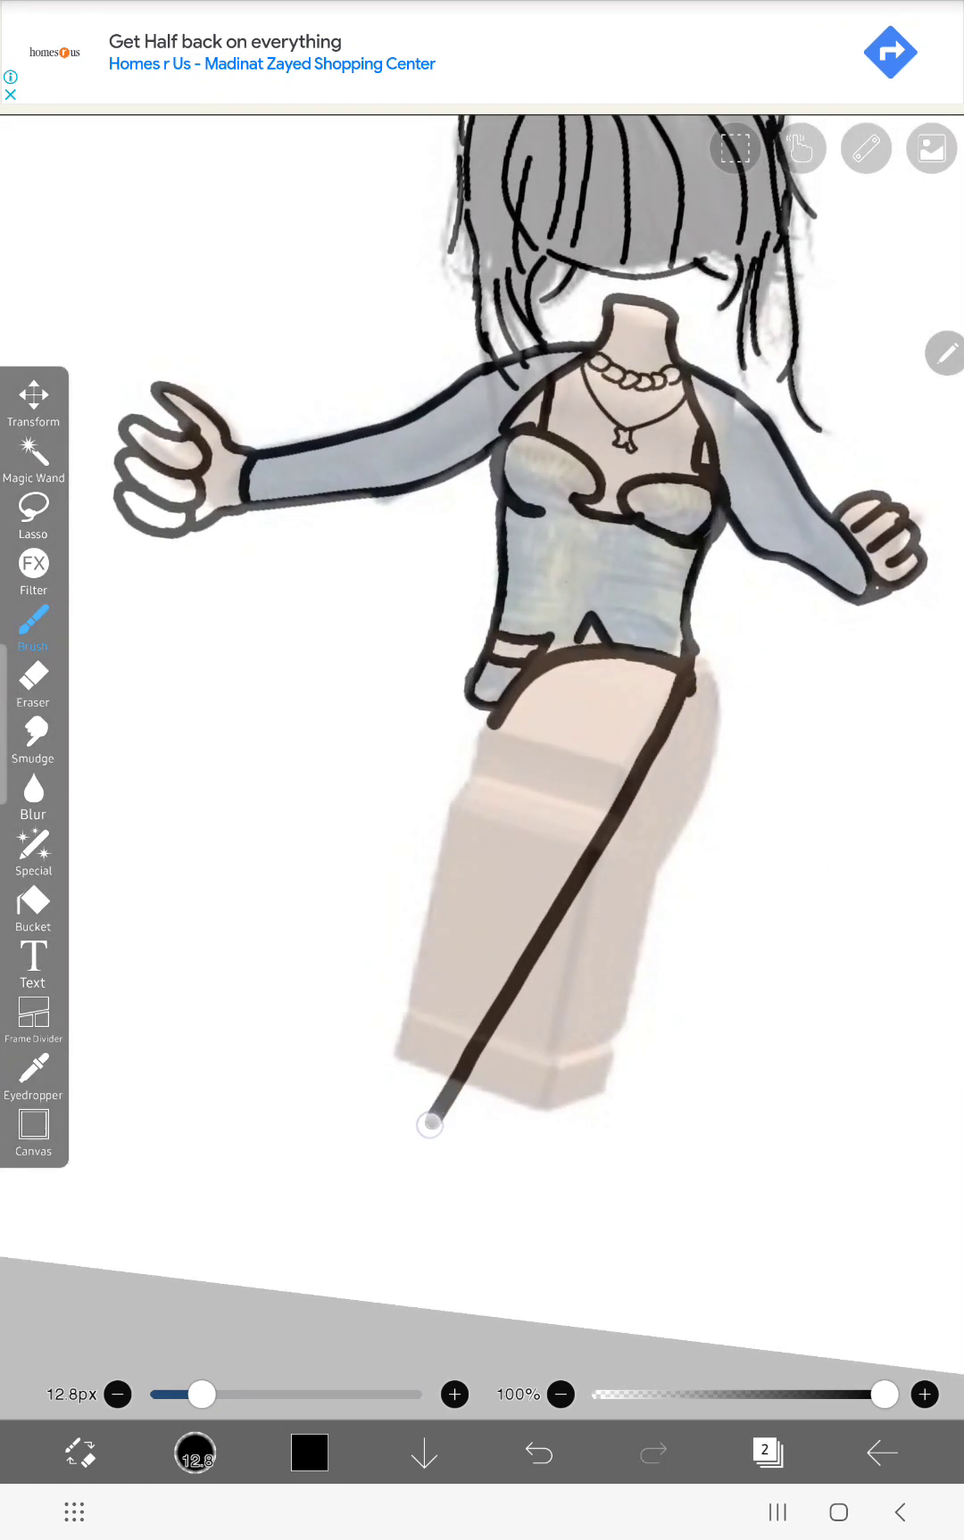
{"action": "left_click", "coordinate": [536, 1452]}
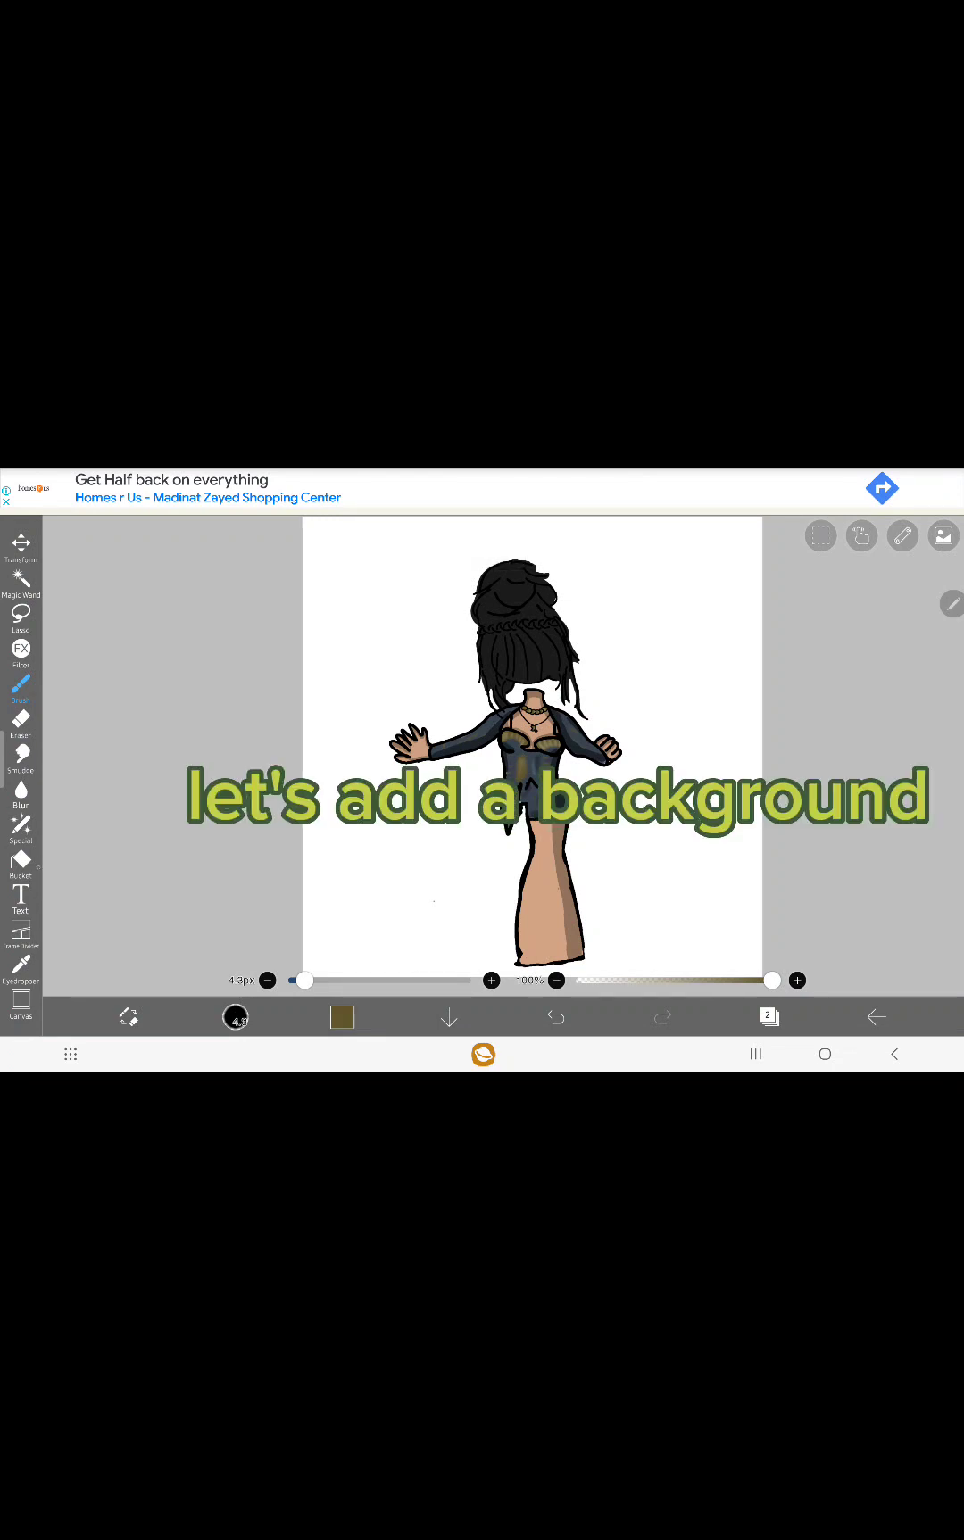
In the Color panel, shift the hue ring from blue to dark purple for the background fill.
{"action": "left_click", "coordinate": [768, 1017]}
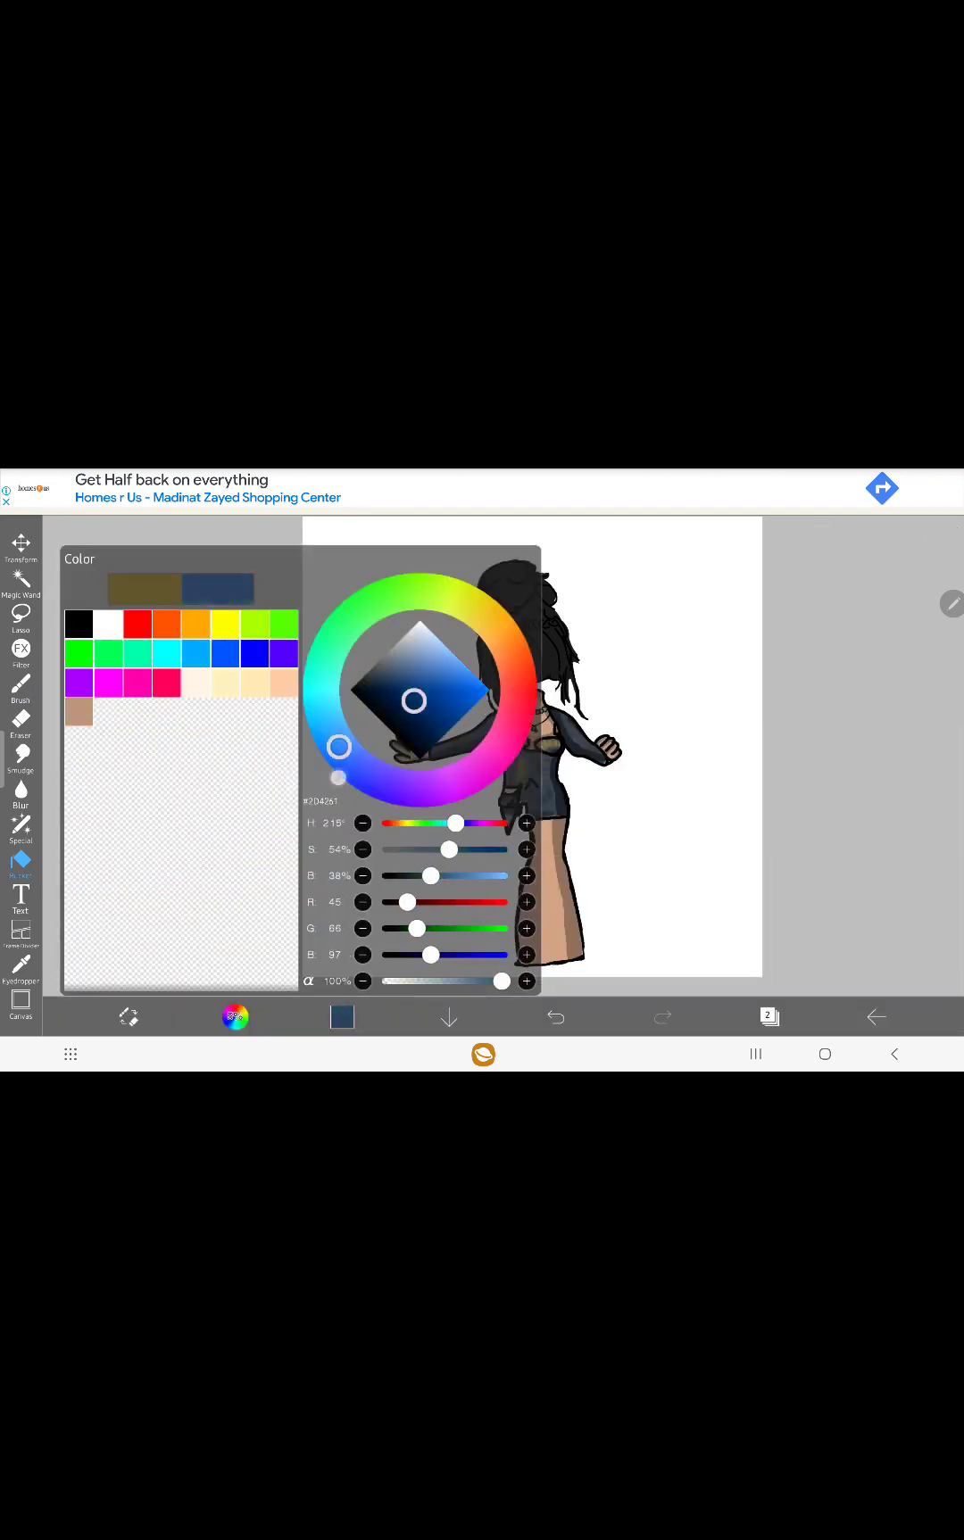
{"action": "left_click_drag", "start_coordinate": [339, 747], "coordinate": [501, 742]}
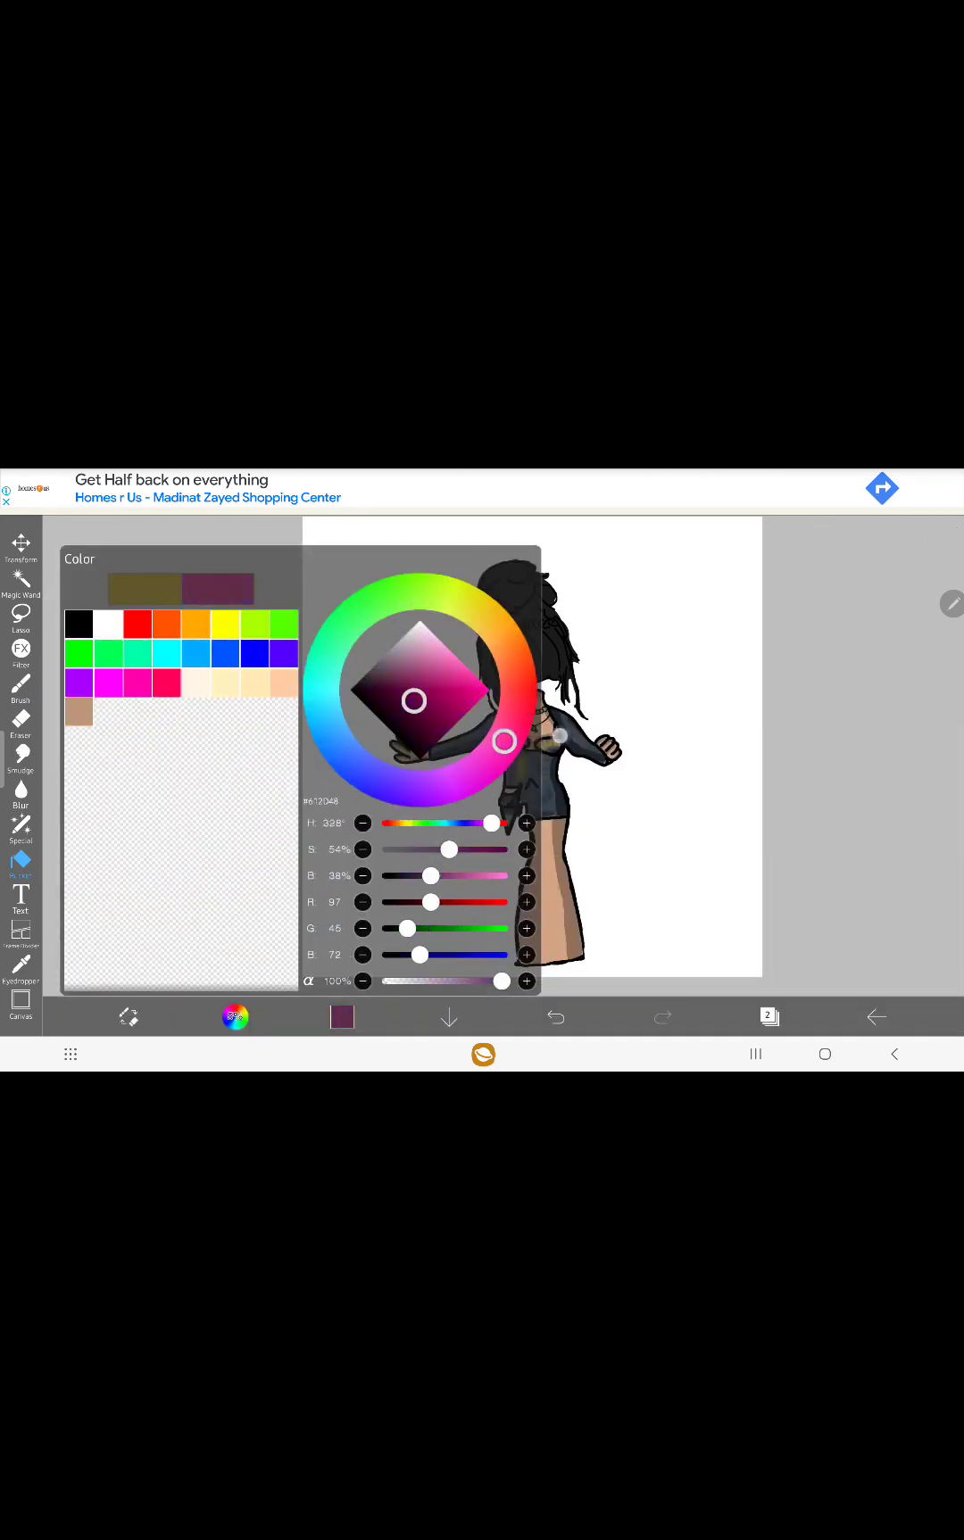